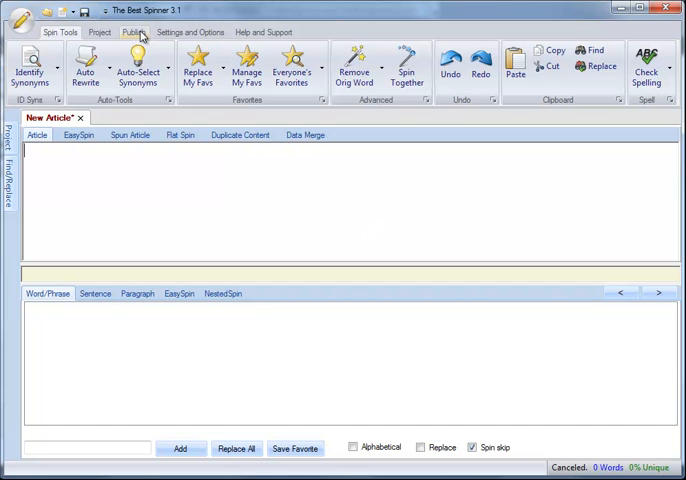
Show the Publish ribbon with its article-generation tools
{"action": "left_click", "coordinate": [132, 32]}
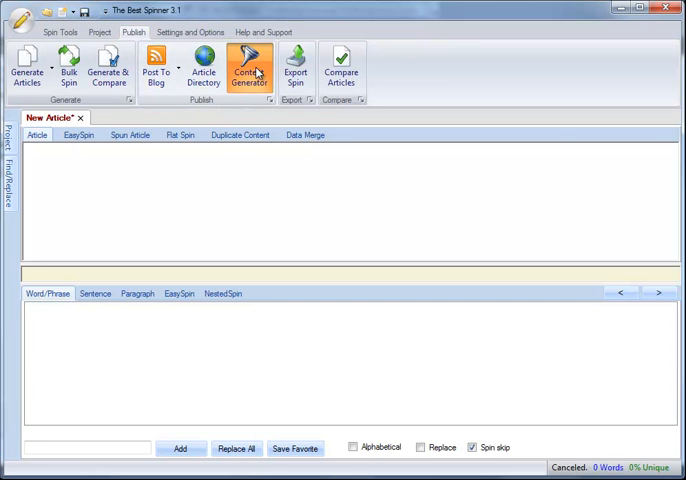
Start the Content Generator and set its category to weight loss
{"action": "left_click", "coordinate": [248, 70]}
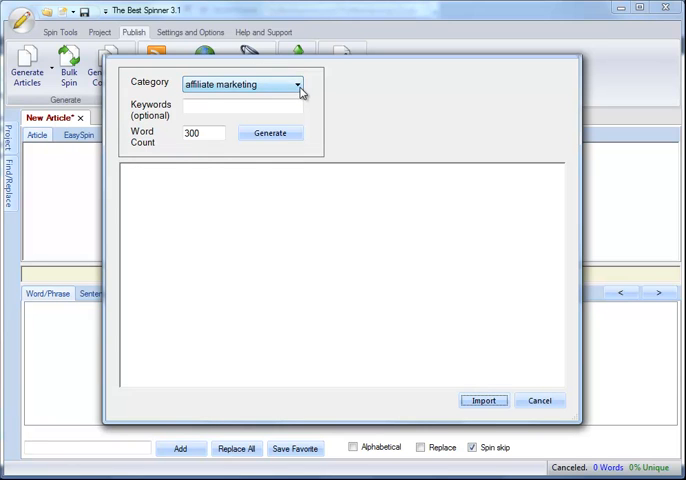
{"action": "left_click", "coordinate": [298, 84]}
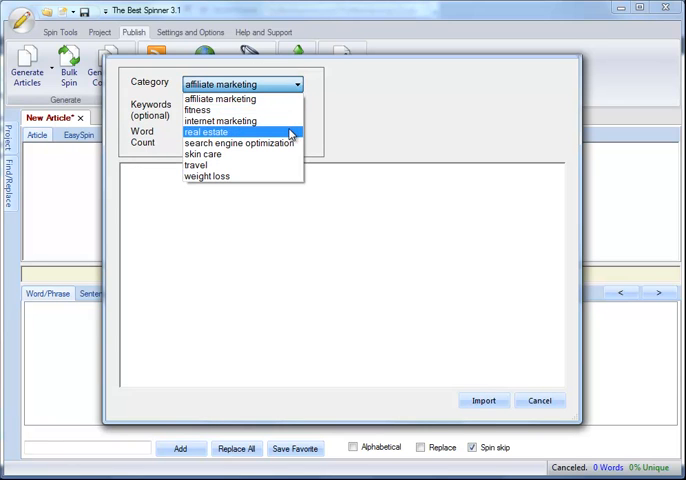
{"action": "mouse_move", "coordinate": [284, 132]}
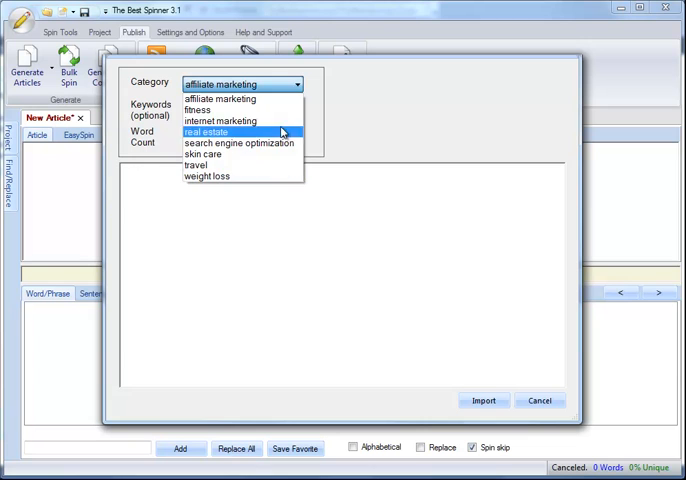
{"action": "mouse_move", "coordinate": [276, 108]}
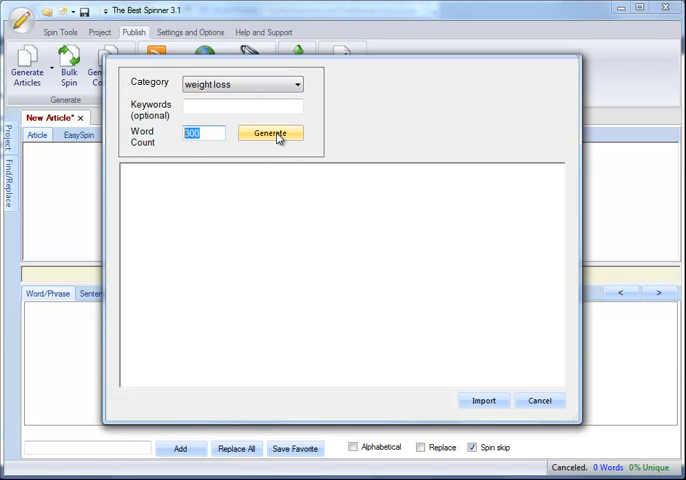
Generate a weight loss article, regenerate a different one, and select the 300 word count
{"action": "left_click", "coordinate": [270, 132]}
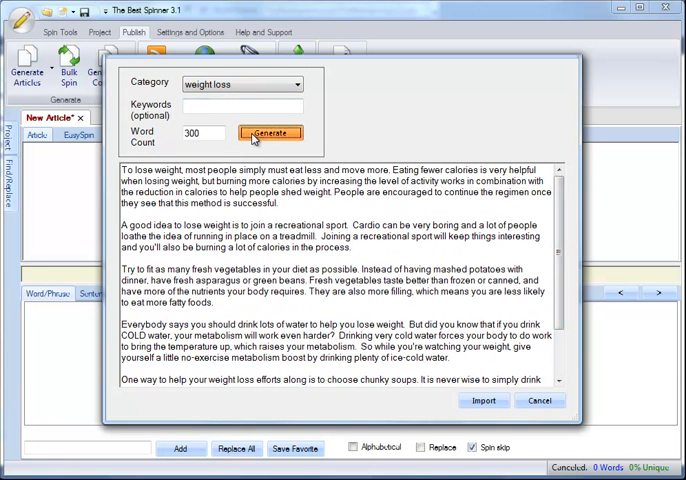
{"action": "left_click", "coordinate": [270, 132]}
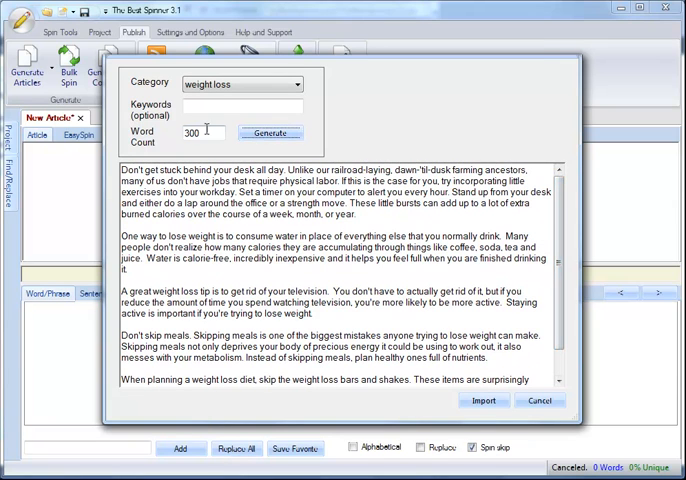
{"action": "triple_click", "coordinate": [200, 132]}
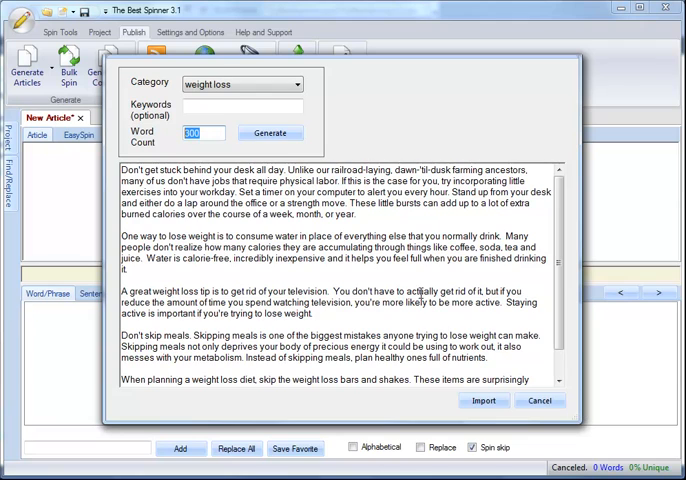
{"action": "scroll", "scroll_direction": "down", "scroll_amount": 3}
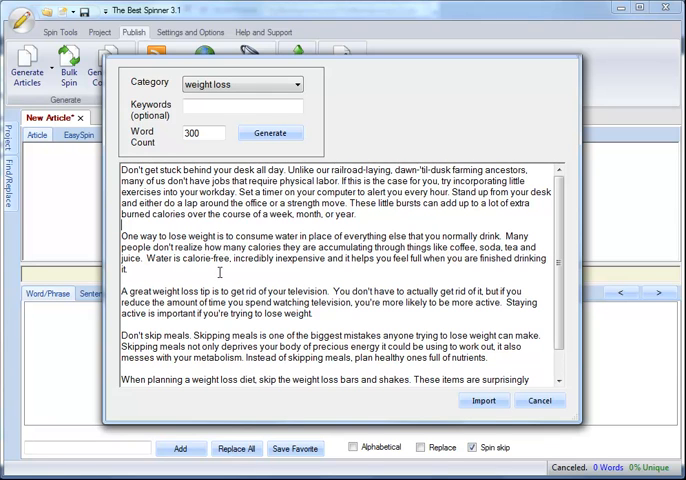
Enter 'exercise' as the optional keyword alongside the weight loss category
{"action": "left_click", "coordinate": [244, 106]}
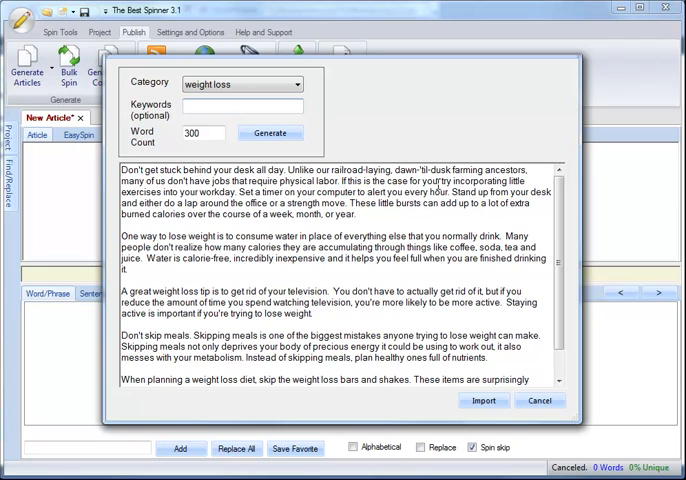
{"action": "type", "text": "exercise"}
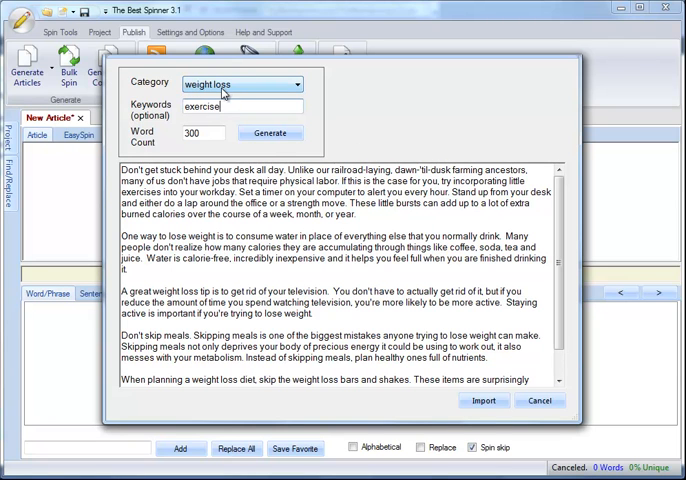
{"action": "double_click", "coordinate": [200, 106]}
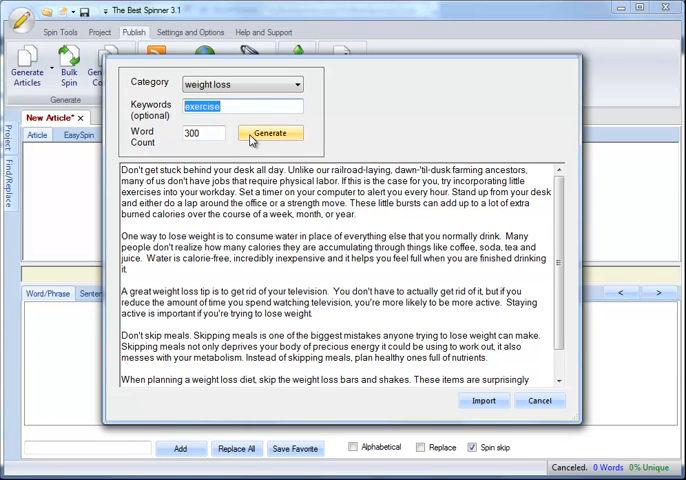
Generate a fresh 300-word weight loss article built around the exercise keyword
{"action": "left_click", "coordinate": [268, 132]}
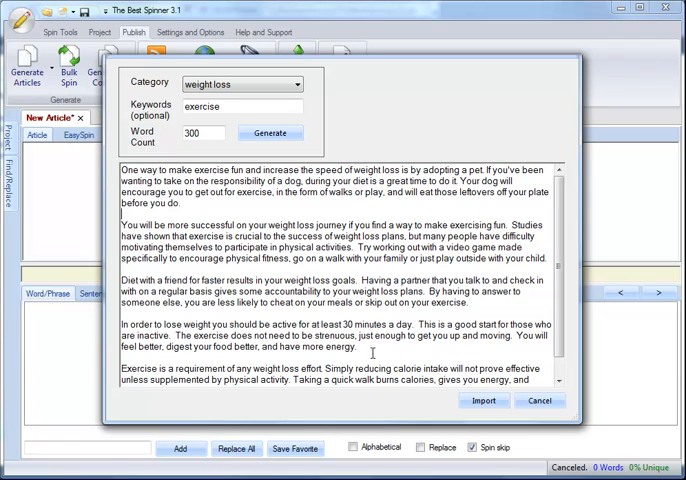
{"action": "mouse_move", "coordinate": [366, 350]}
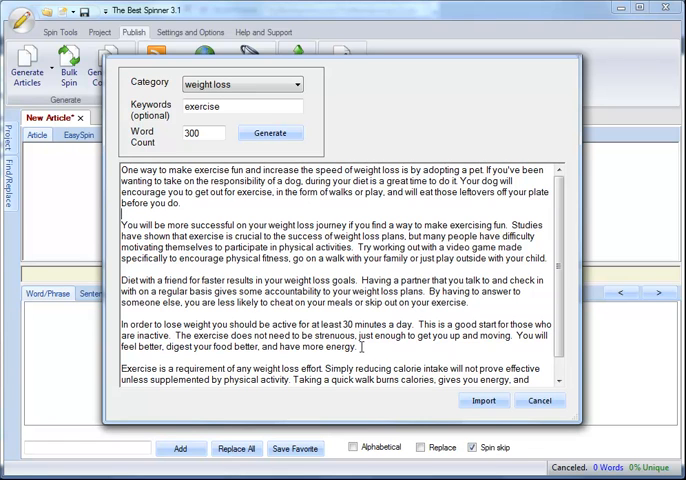
{"action": "mouse_move", "coordinate": [396, 352]}
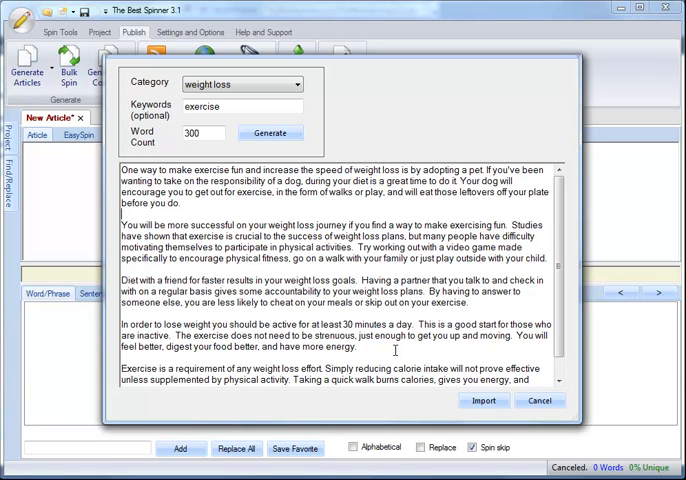
{"action": "mouse_move", "coordinate": [170, 24]}
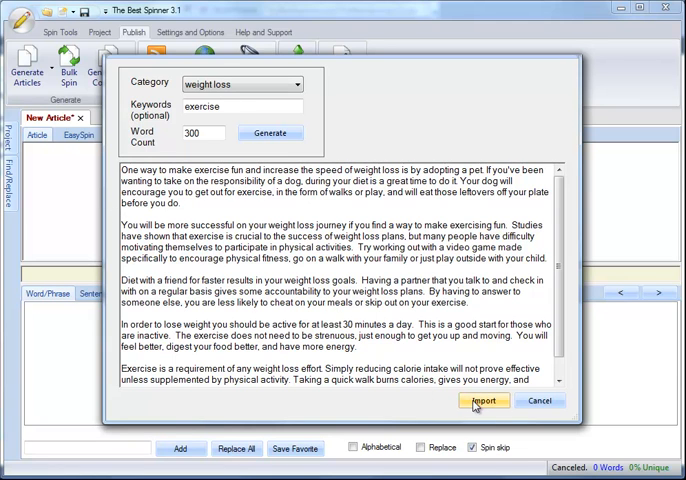
Import the exercise article into the New Article editor and review its highlighted text
{"action": "left_click", "coordinate": [482, 400]}
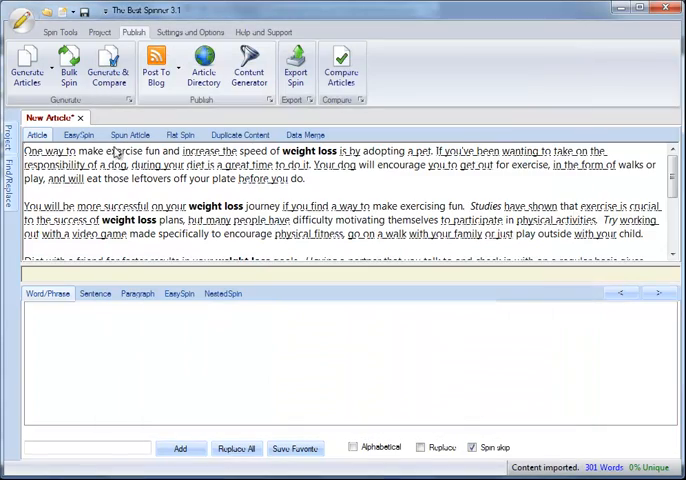
{"action": "scroll", "scroll_direction": "down", "scroll_amount": 3}
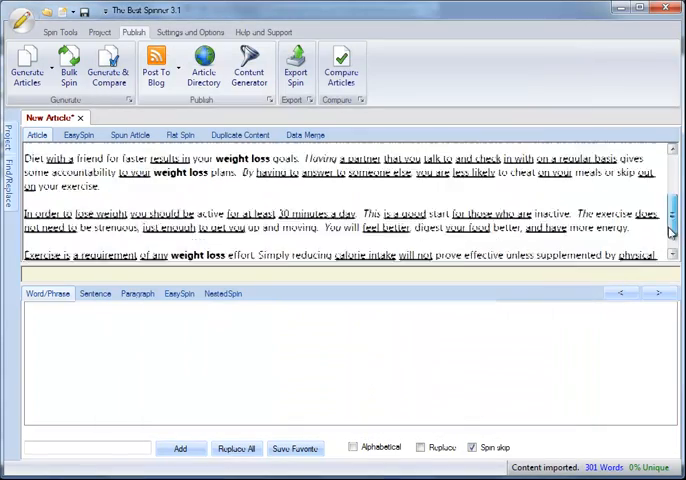